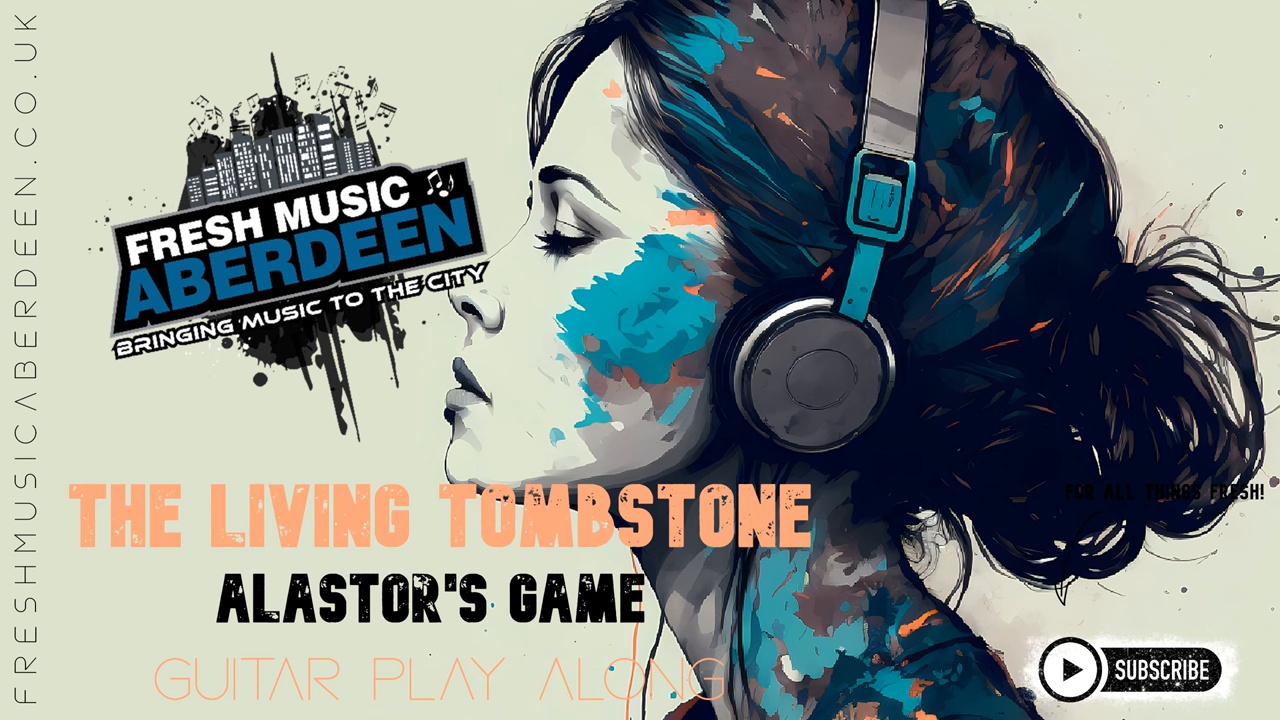
Start playback of Alastor's Game from the capo-5 Intro
{"action": "left_click", "coordinate": [640, 360]}
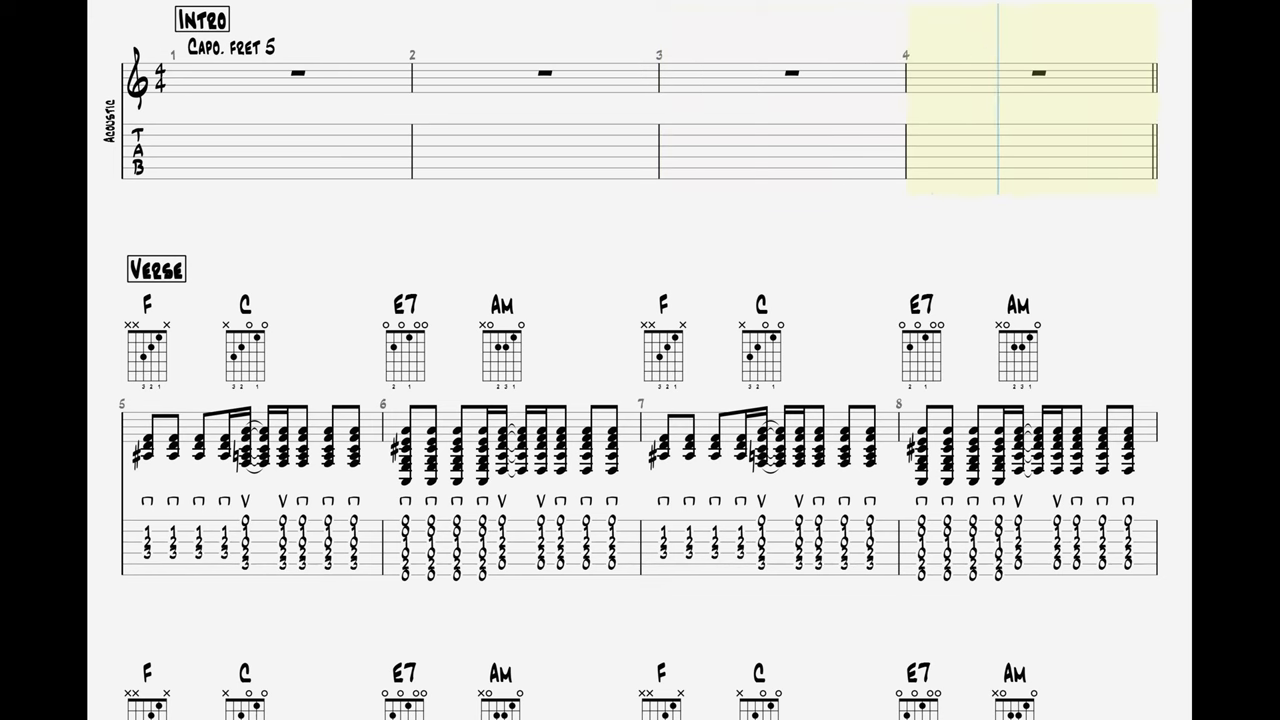
Follow playback down through the F–C–E7–Am Verse to bar 20's C–Dm
{"action": "scroll", "scroll_direction": "down", "scroll_amount": 3}
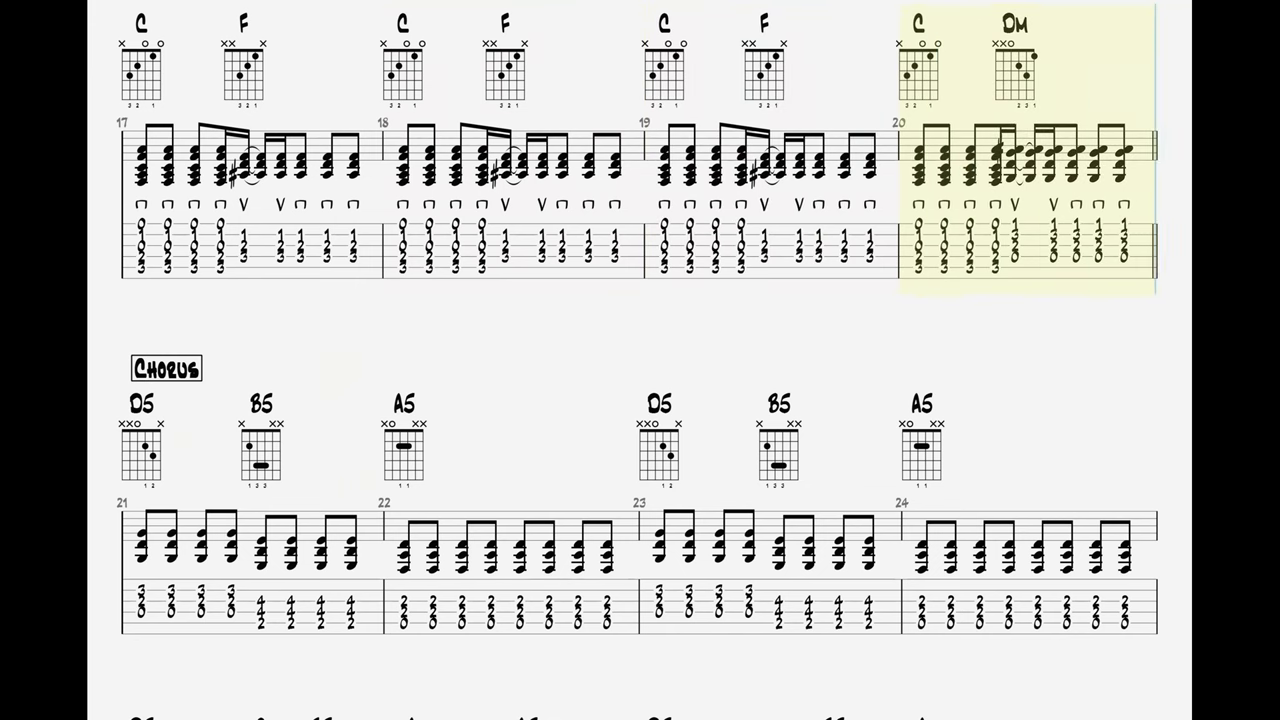
Follow playback down through the D5–B5–A5 Chorus to bar 48's A5
{"action": "scroll", "scroll_direction": "down", "scroll_amount": 3}
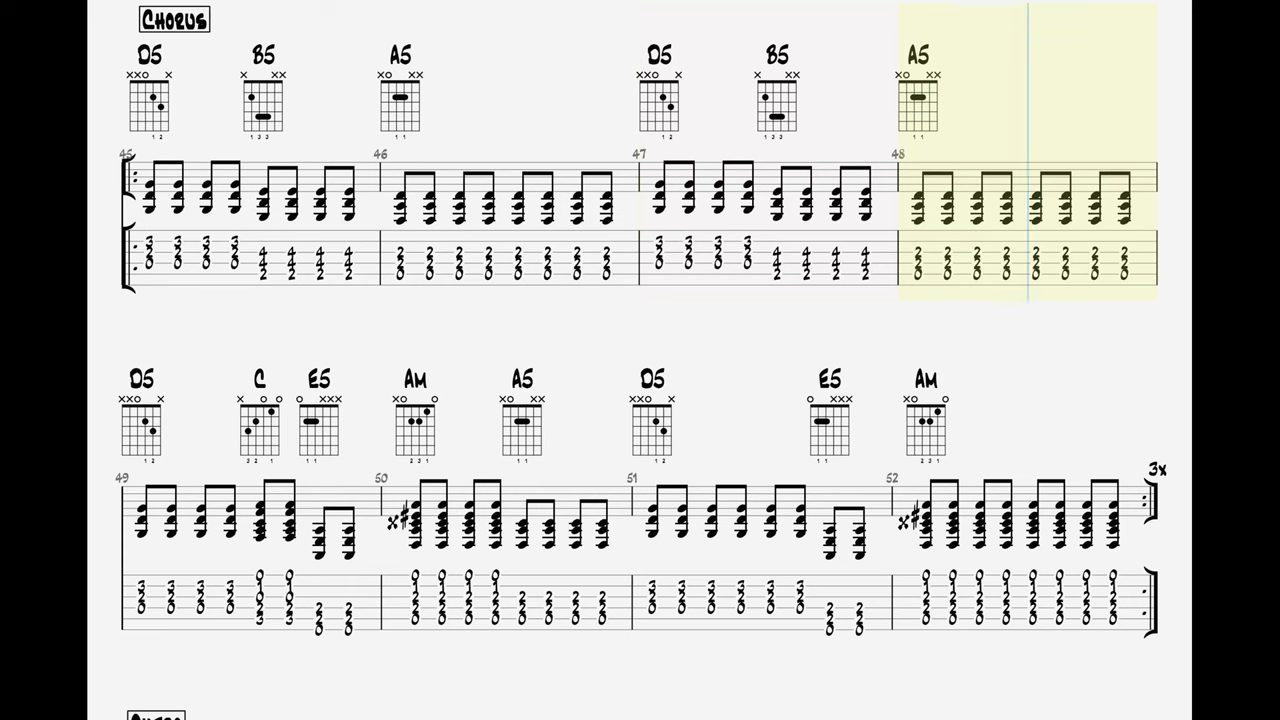
Scroll with playback past the 3x repeat at bar 52 into the Outro's F–C at bar 53
{"action": "scroll", "scroll_direction": "down", "scroll_amount": 3}
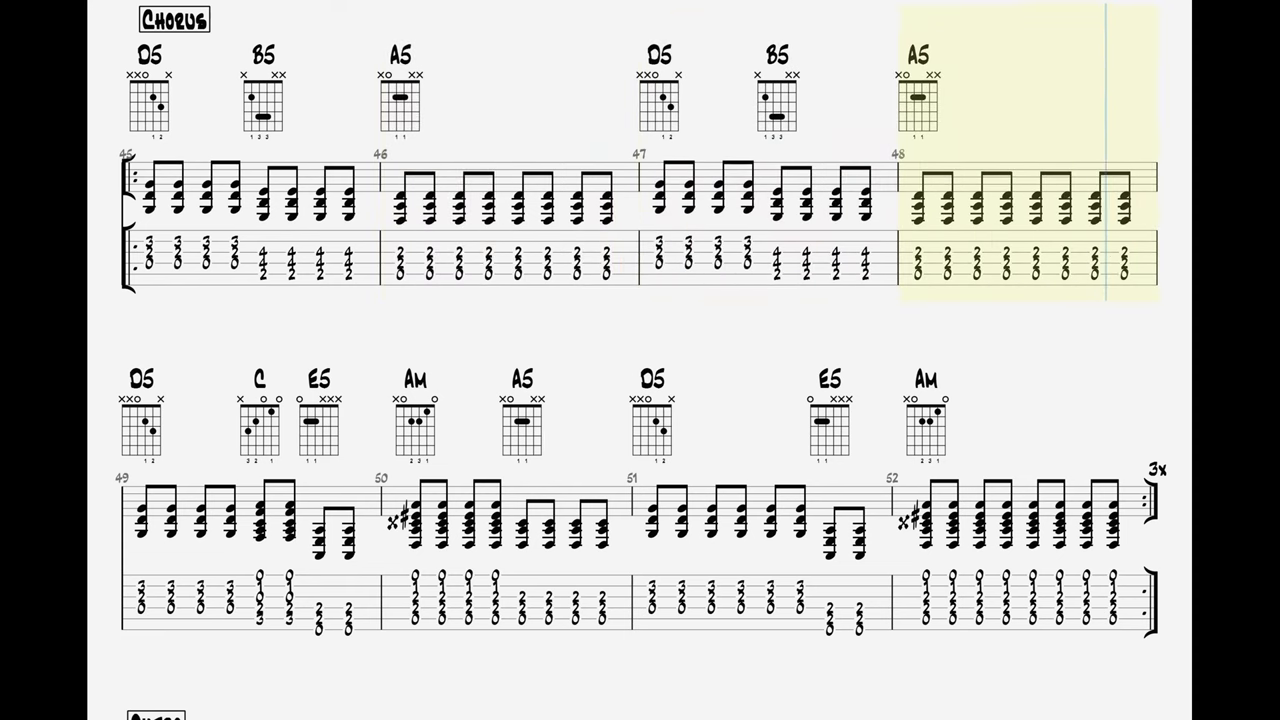
{"action": "scroll", "scroll_direction": "down", "scroll_amount": 3}
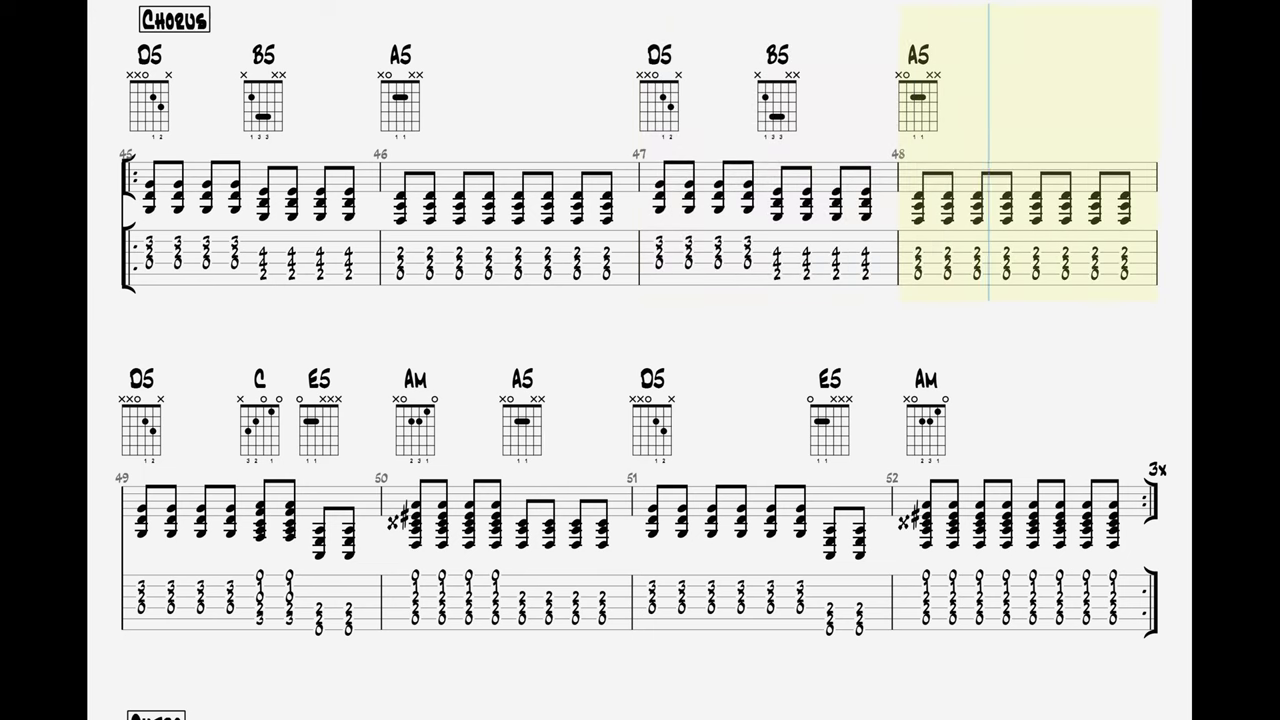
{"action": "scroll", "scroll_direction": "down", "scroll_amount": 3}
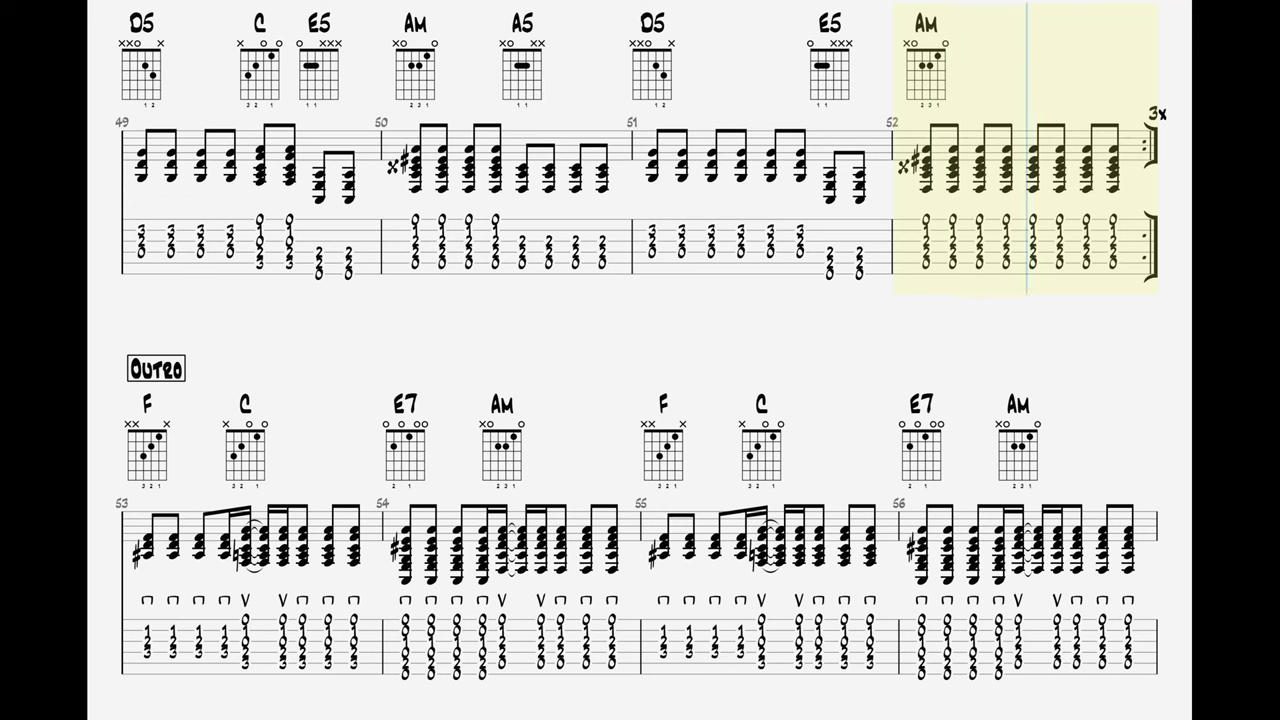
{"action": "scroll", "scroll_direction": "down", "scroll_amount": 3}
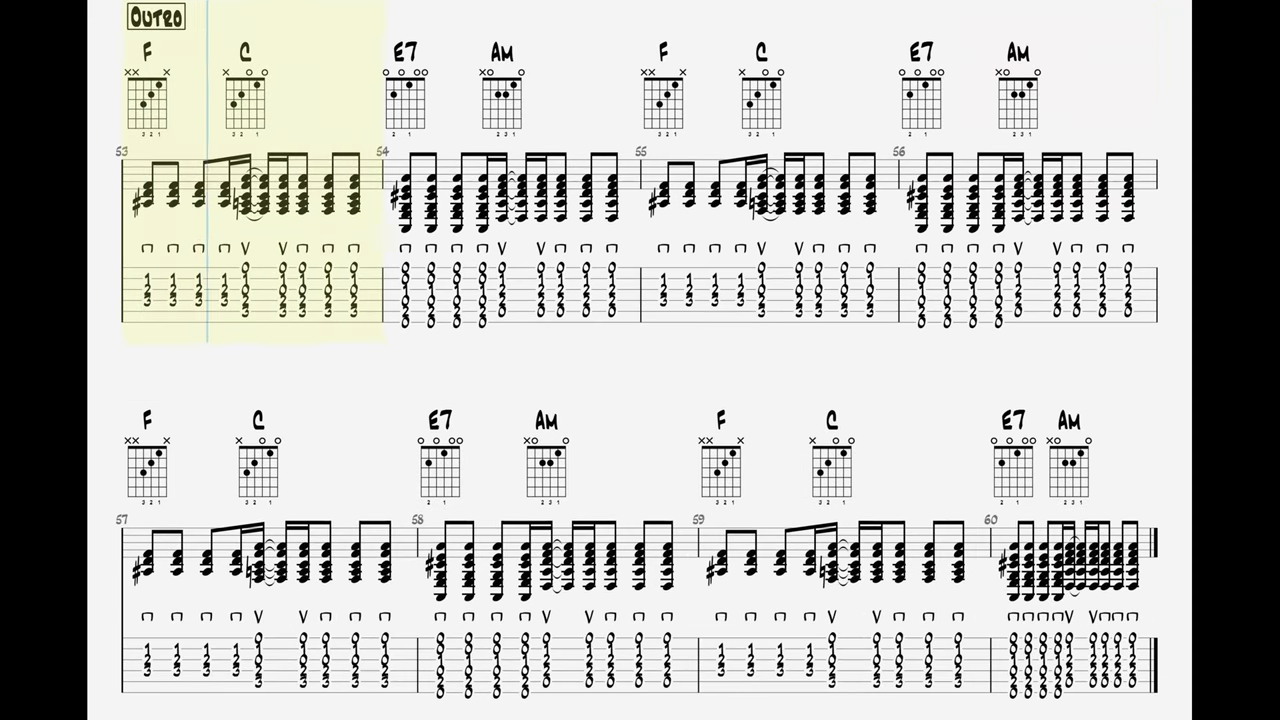